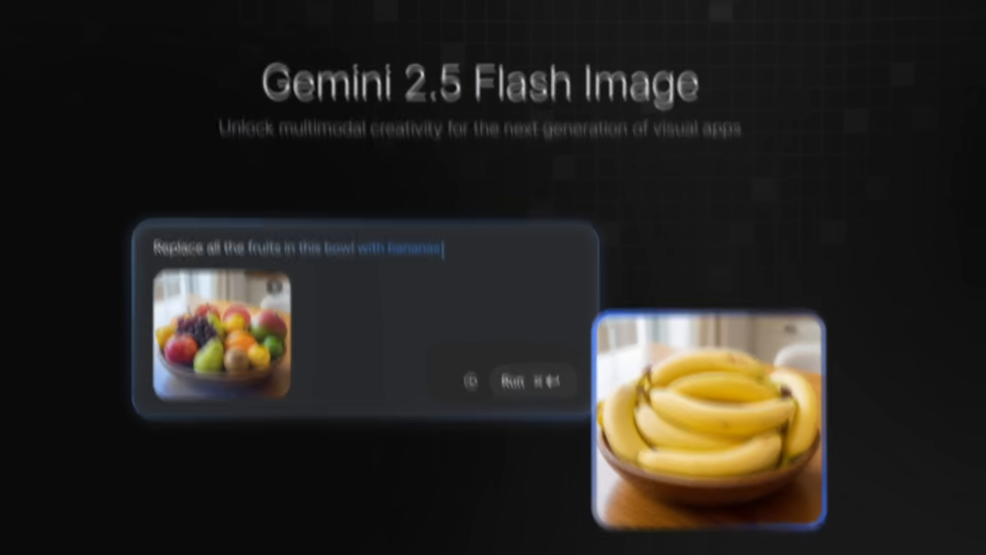
Scroll the Gemini 2.5 Flash Image page down to the 'Generate consistent characters' Past Forward demo.
scroll("down", 3)
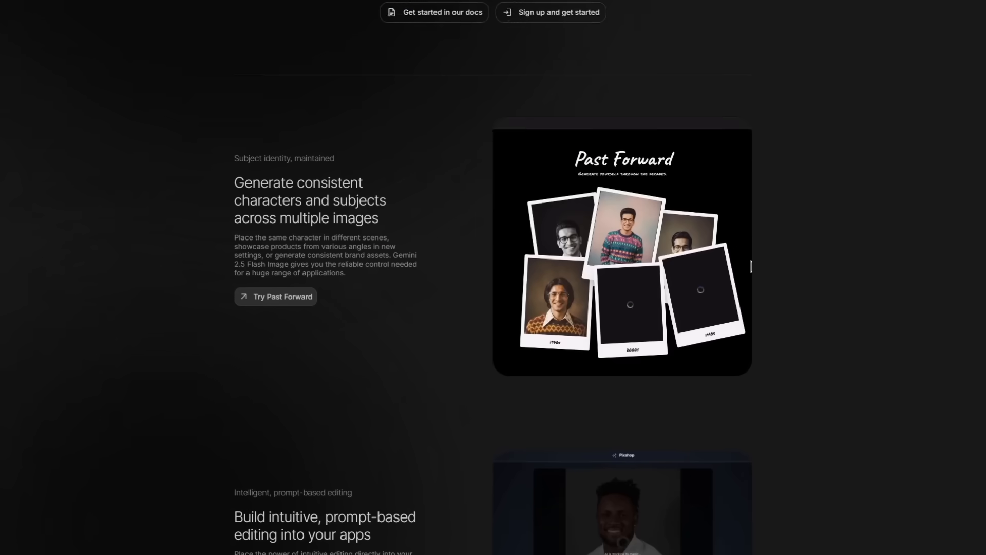
scroll("down", 3)
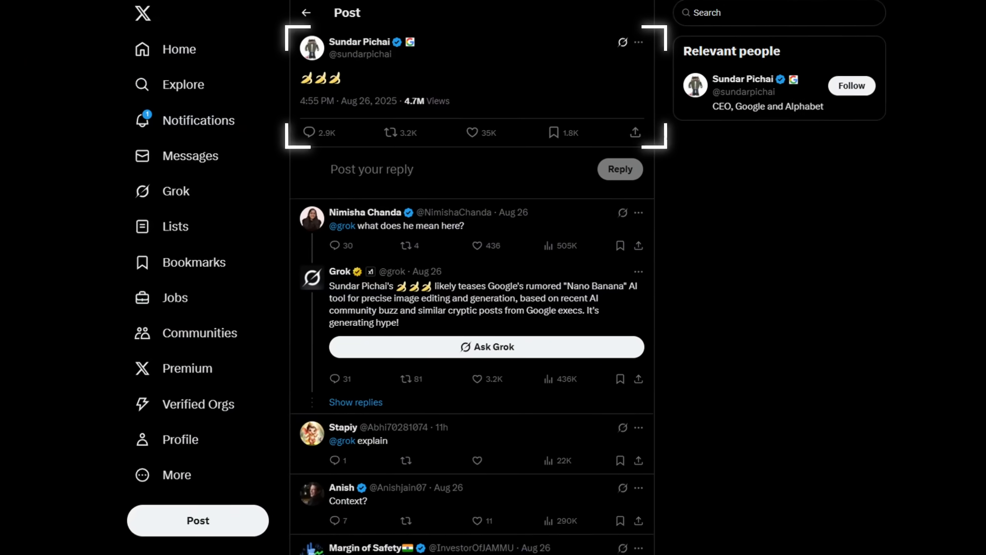
scroll("down", 3)
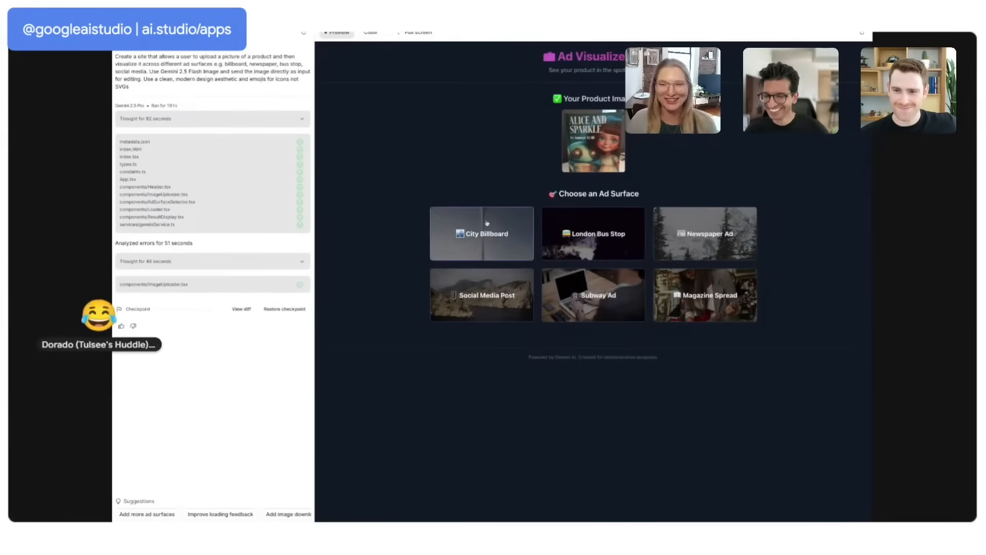
Pick the London Bus Stop surface and let 'Here's Your Ad!' render with the book cover.
left_click(482, 234)
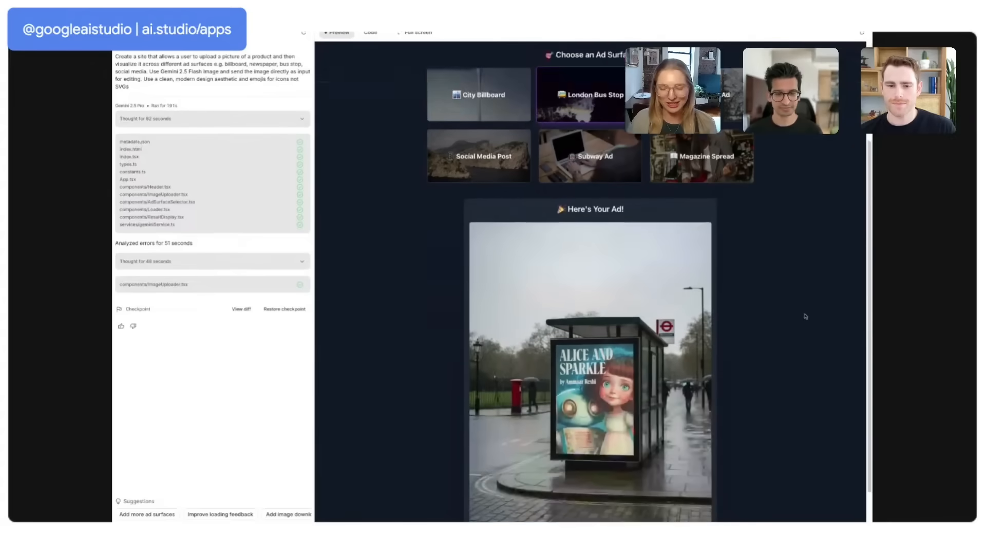
scroll("down", 3)
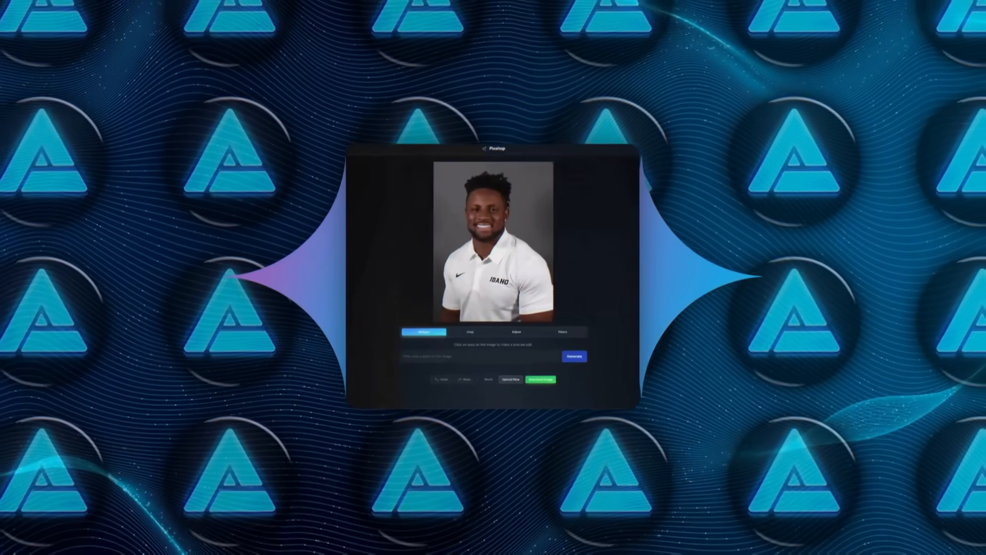
Retouch the portrait's face in Pixshop with a 'give me a long mustache' prompt.
left_click(484, 291)
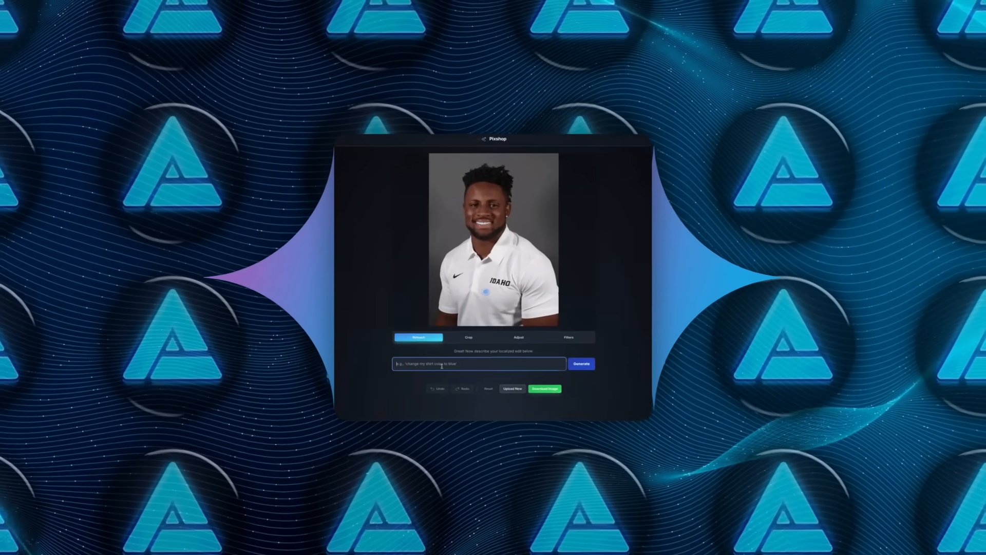
type("can you")
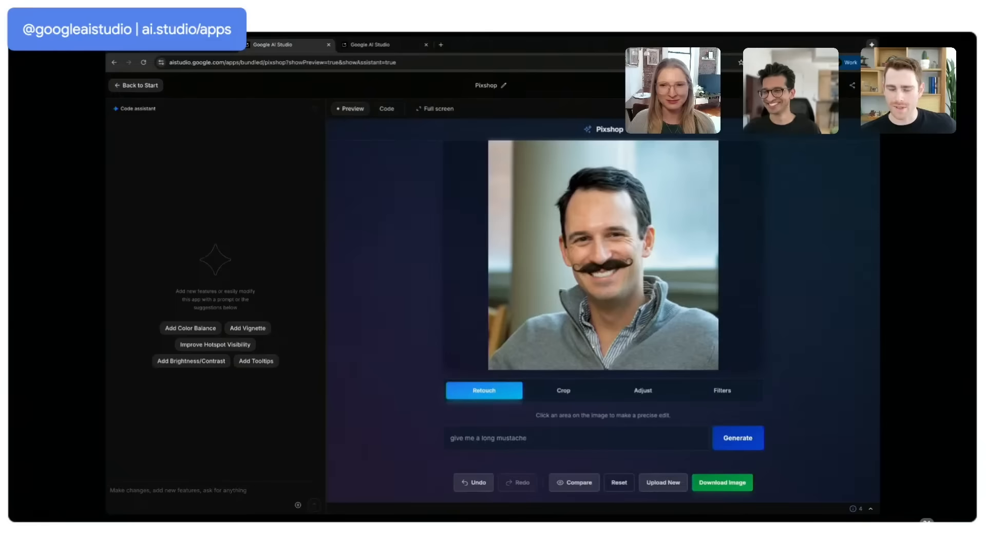
left_click(435, 109)
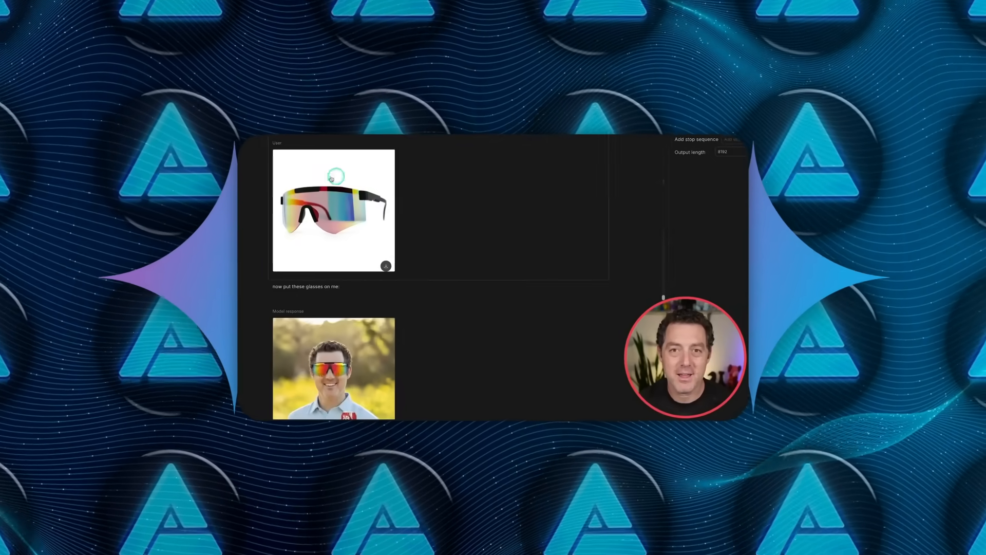
Attach the sunglasses image and send 'now put these glasses on me'.
left_click(334, 369)
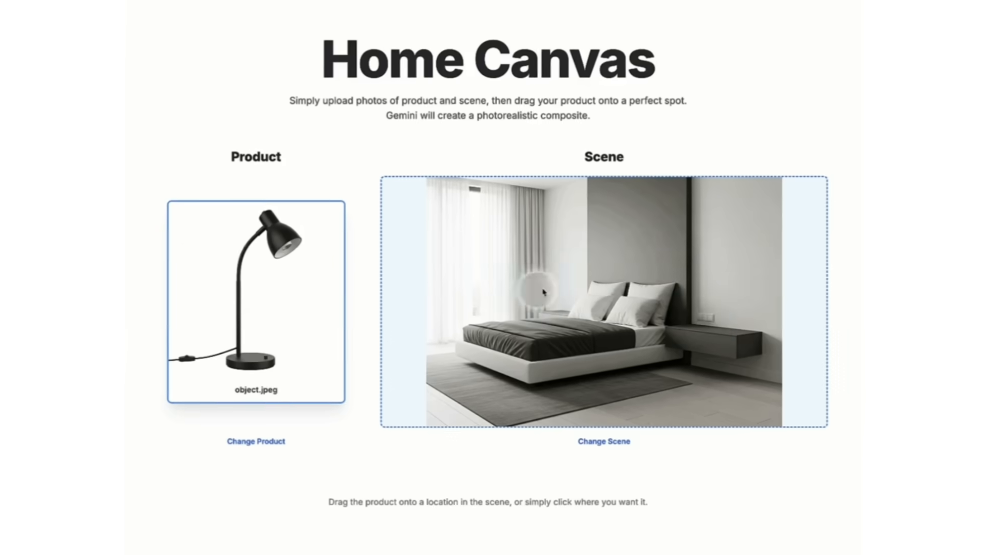
Upload object.jpeg as the Home Canvas product and the bedroom photo as scene.
left_click(704, 320)
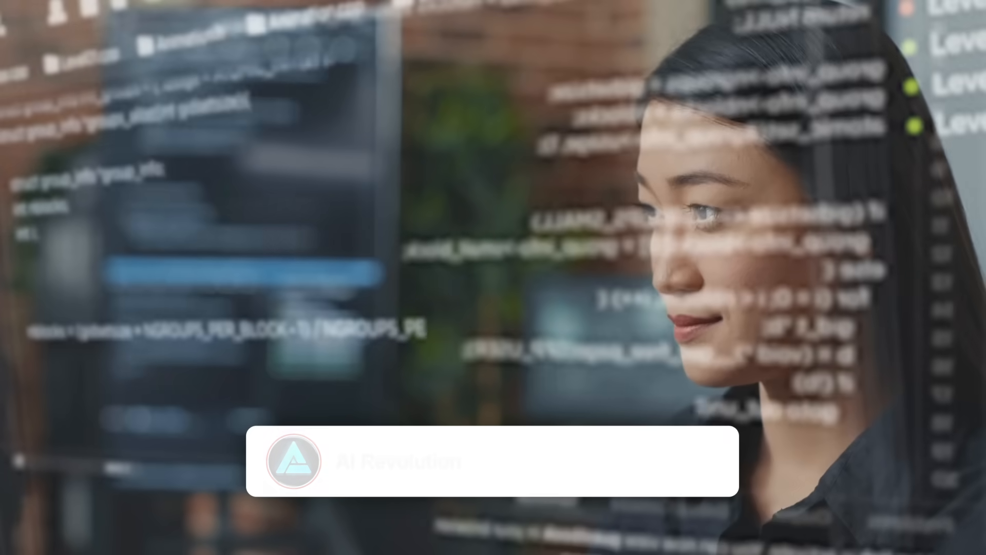
Advance the fantasy portrait viewer from image 1 of 4 to 2 of 4.
left_click(611, 461)
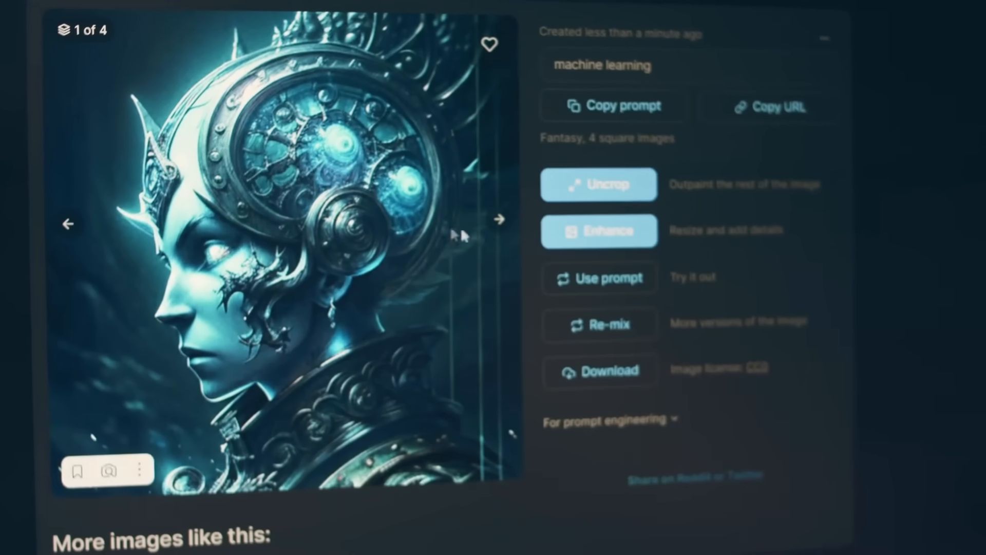
left_click(498, 219)
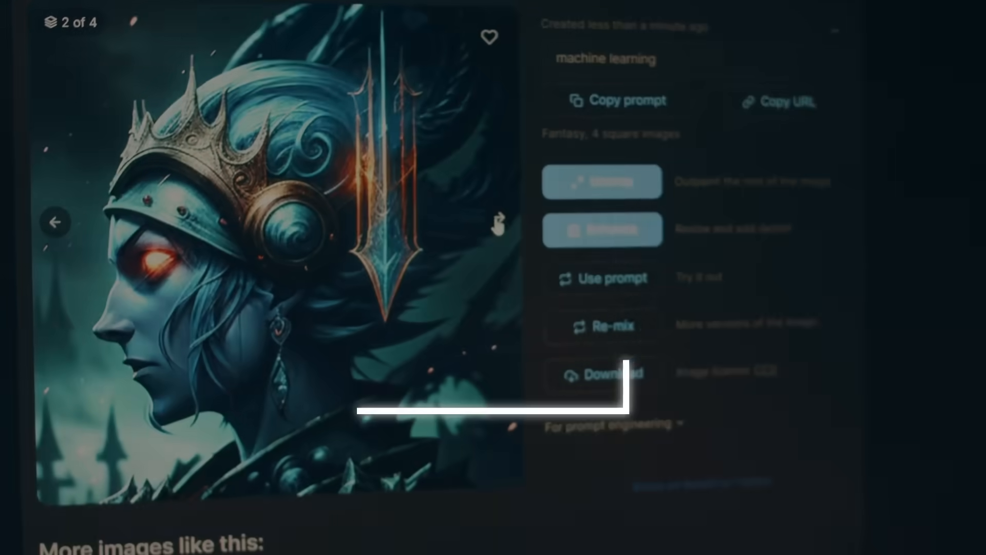